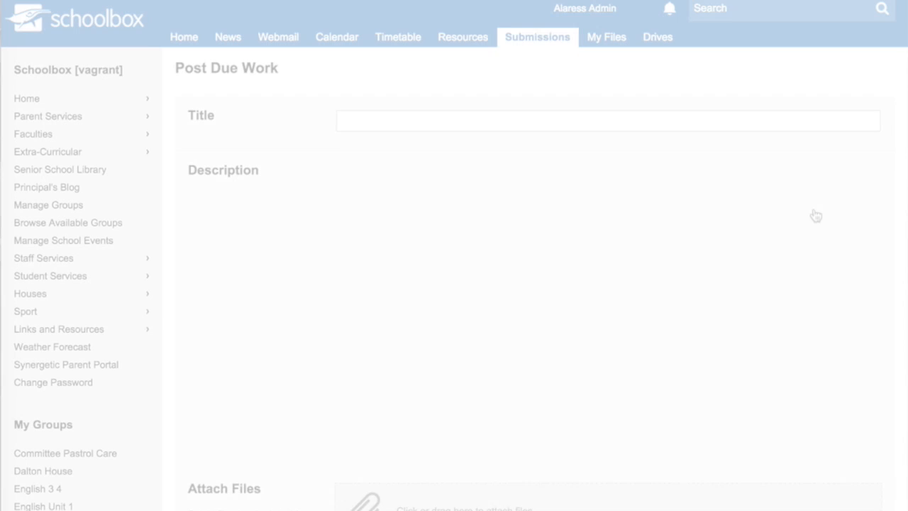
Step: Title the due work 'Persuasive Writing' with a description offering three persuasive formats
type("P")
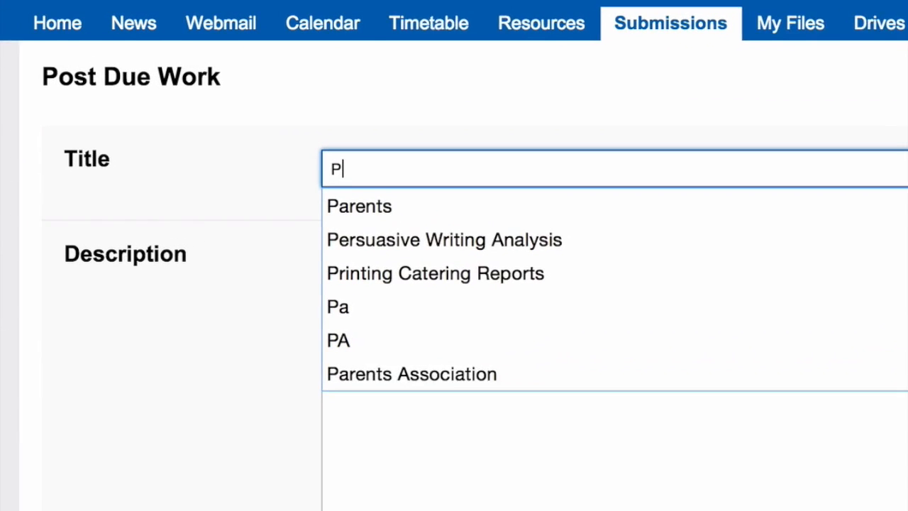
type("ersuasive Writing")
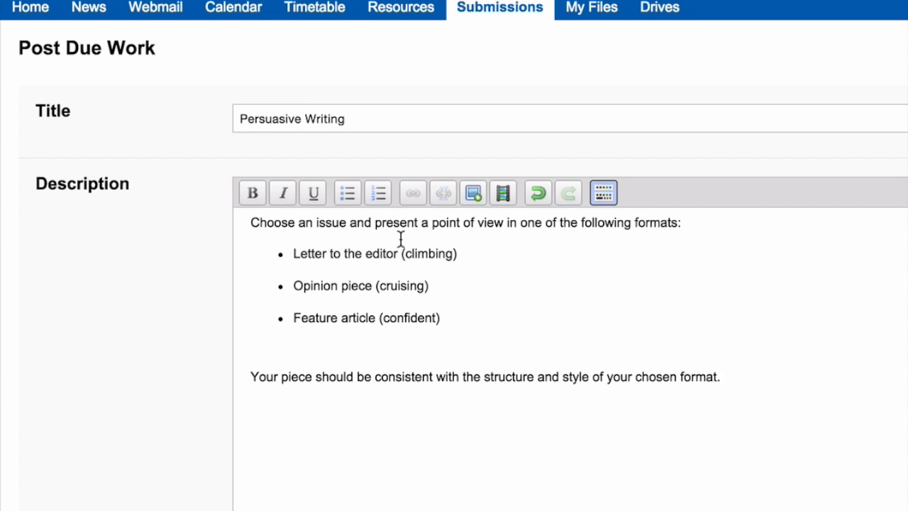
Step: Set the Due Work Type to Essay and keep the Mark Type as Percentage (%)
scroll("down", 3)
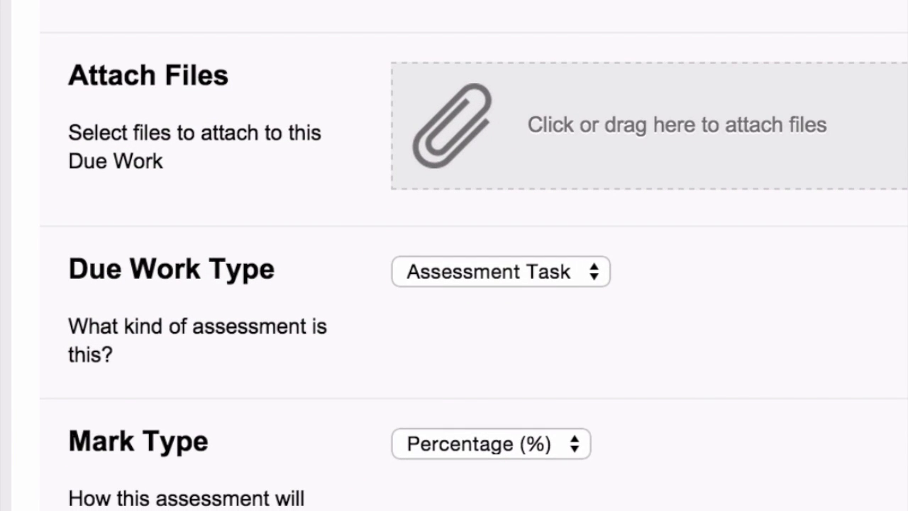
left_click(500, 273)
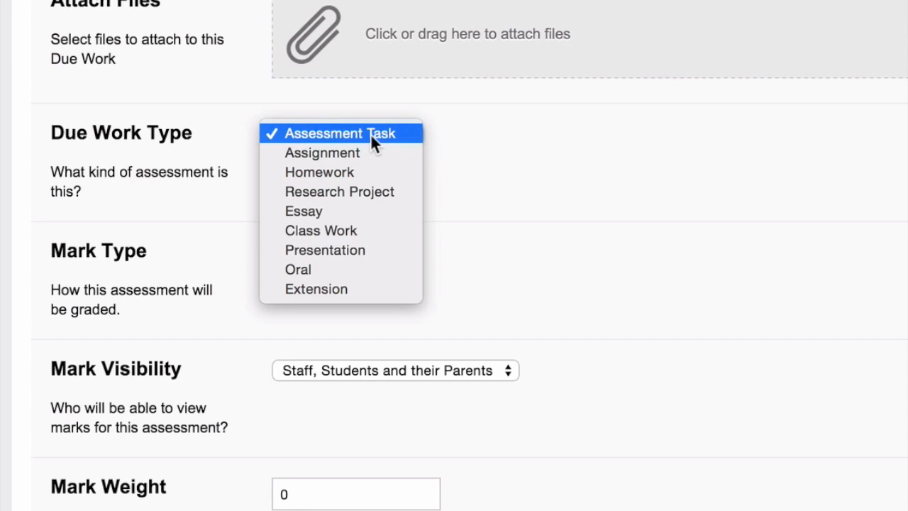
mouse_move(374, 214)
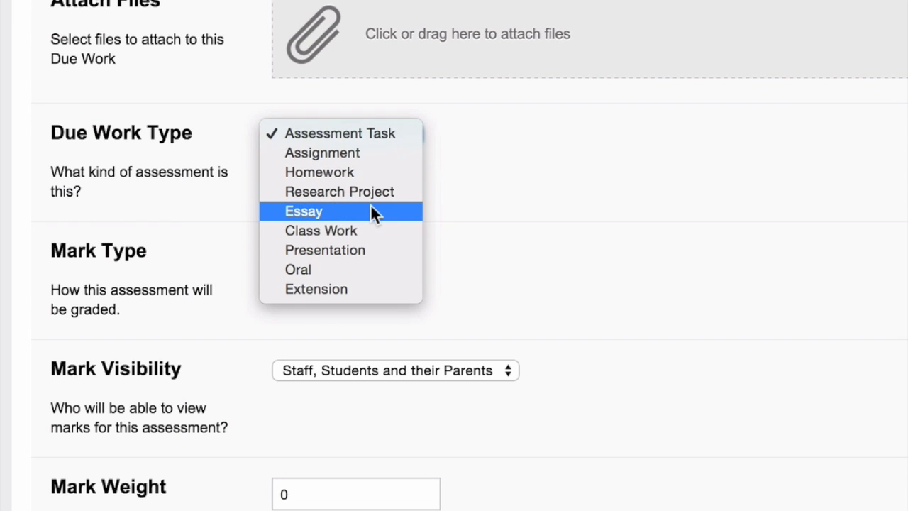
left_click(323, 209)
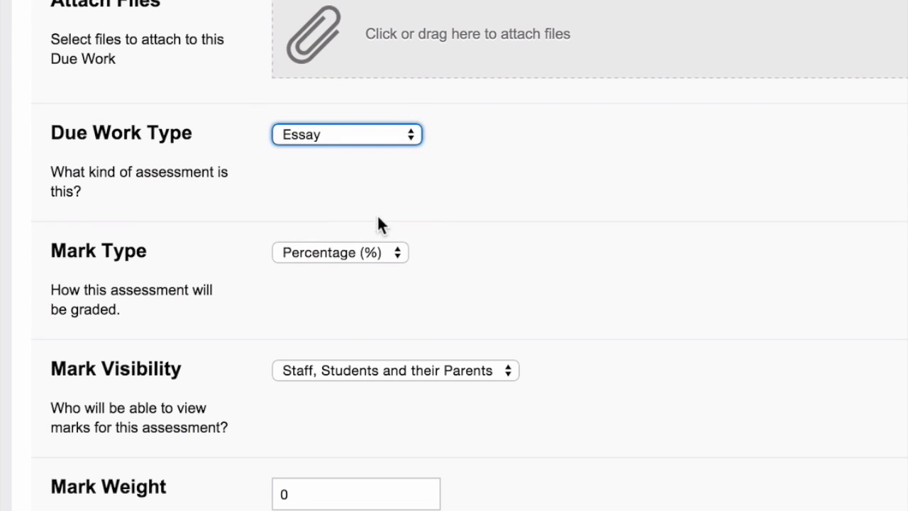
left_click(341, 252)
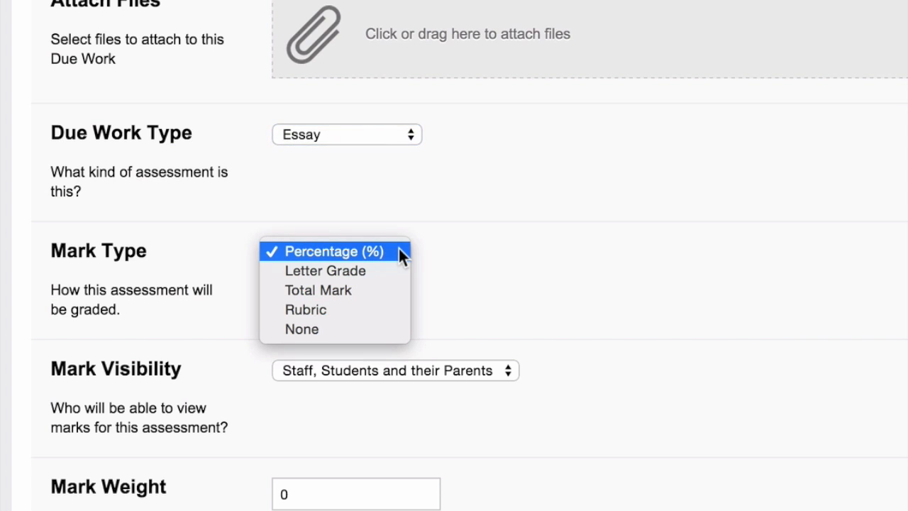
left_click(334, 251)
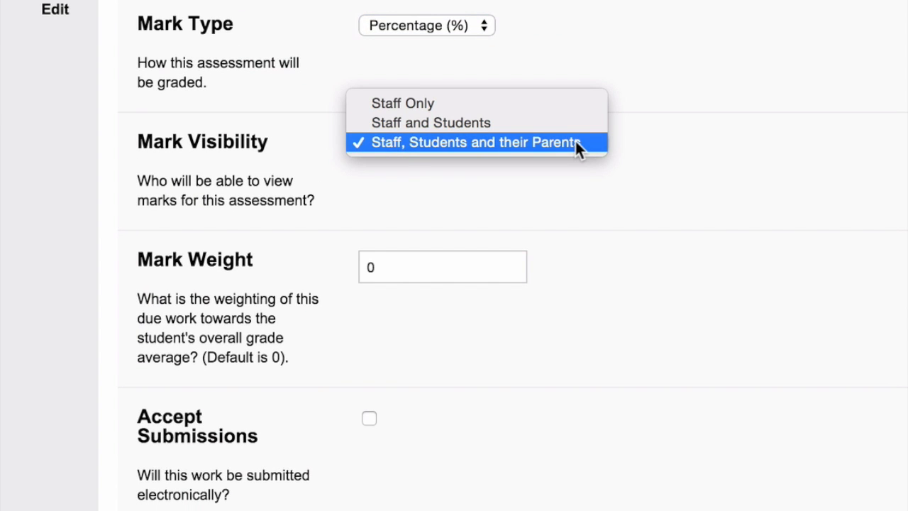
Step: Keep marks visible to staff, students and parents, and set Mark Weight to 20
left_click(479, 142)
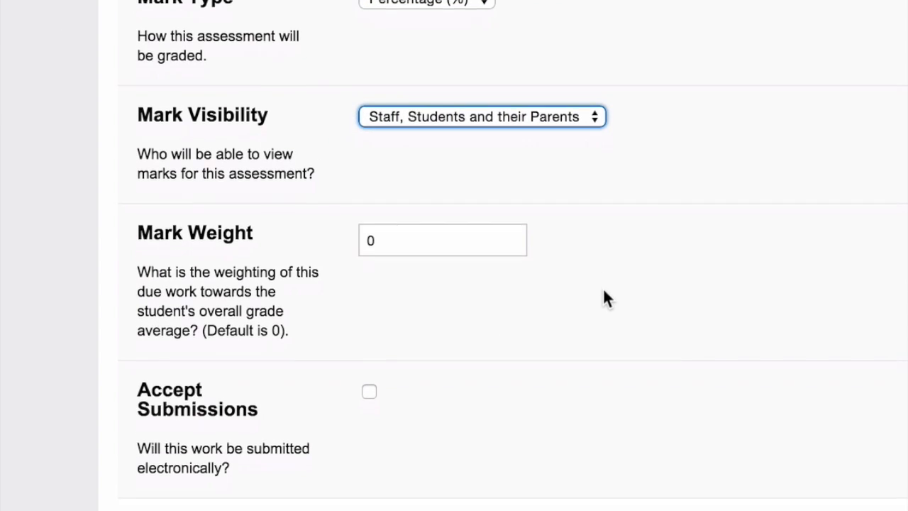
scroll("down", 3)
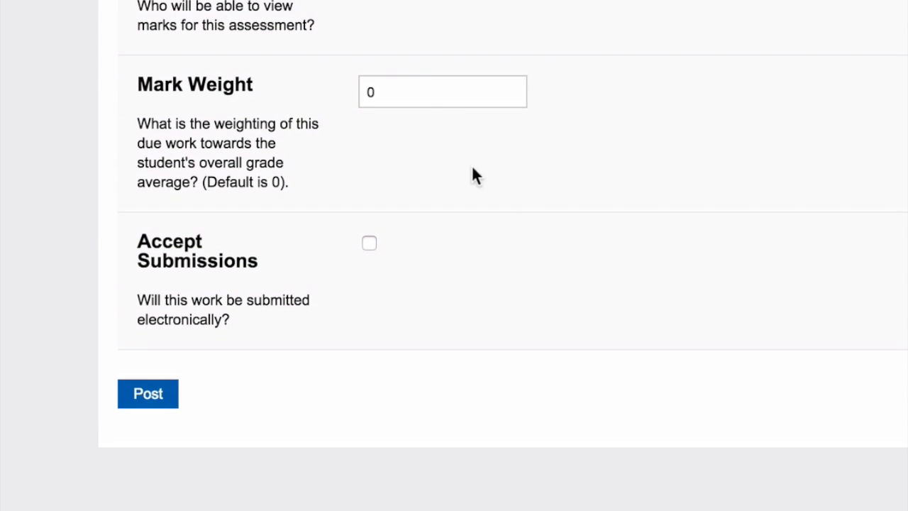
left_click(443, 91)
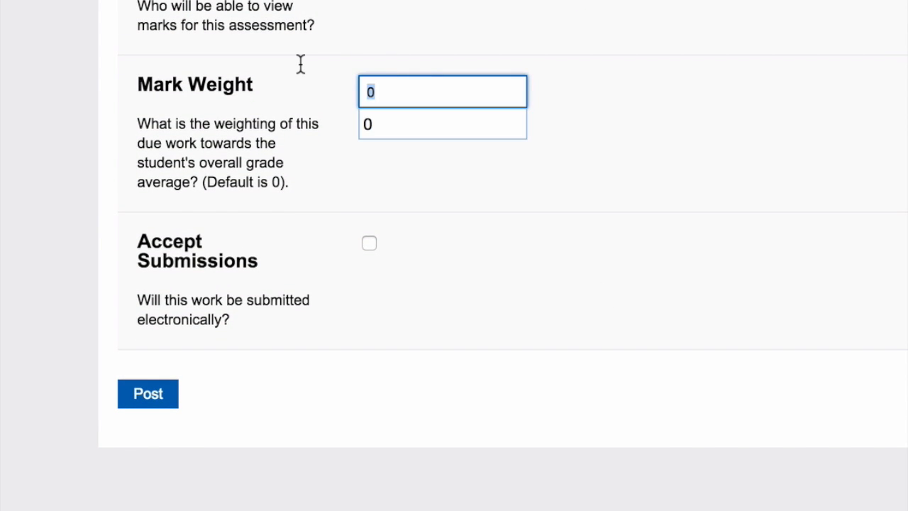
type("20")
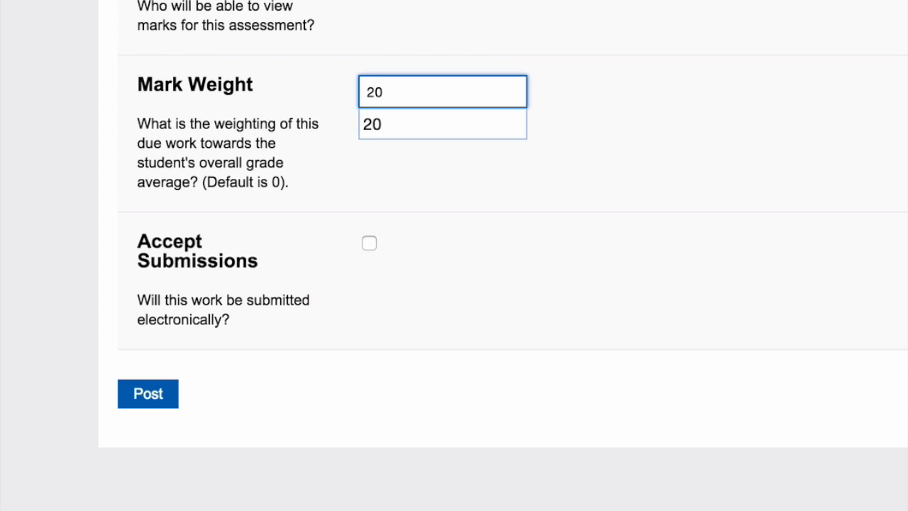
left_click(438, 227)
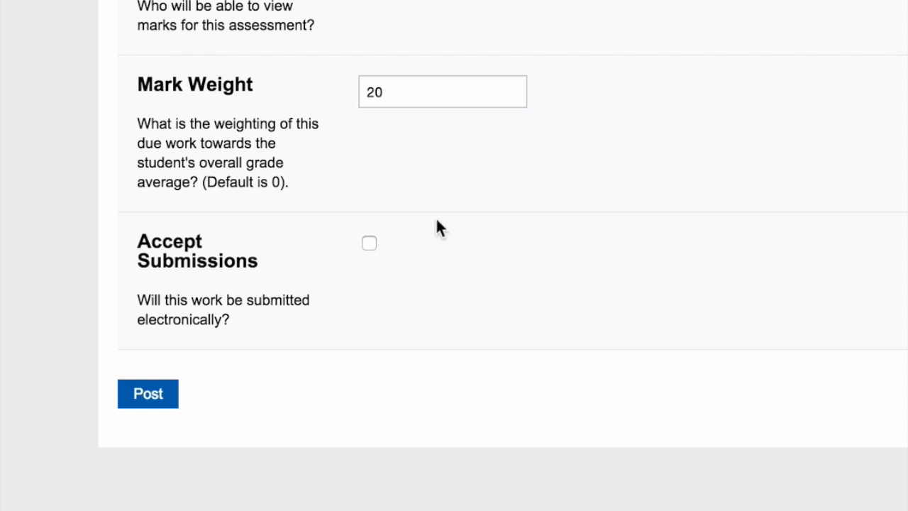
Step: Enable Accept Submissions and Multiple Submissions, then post the due work to Year 8 English
left_click(368, 242)
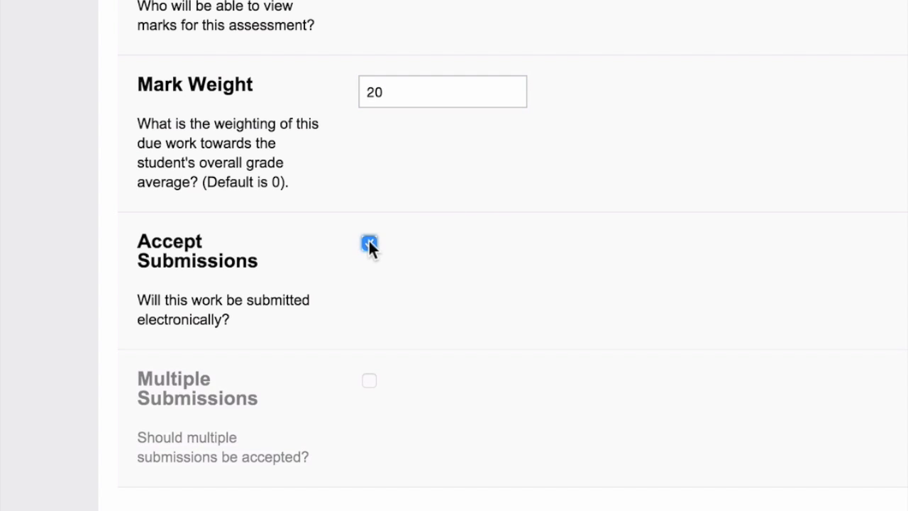
left_click(369, 243)
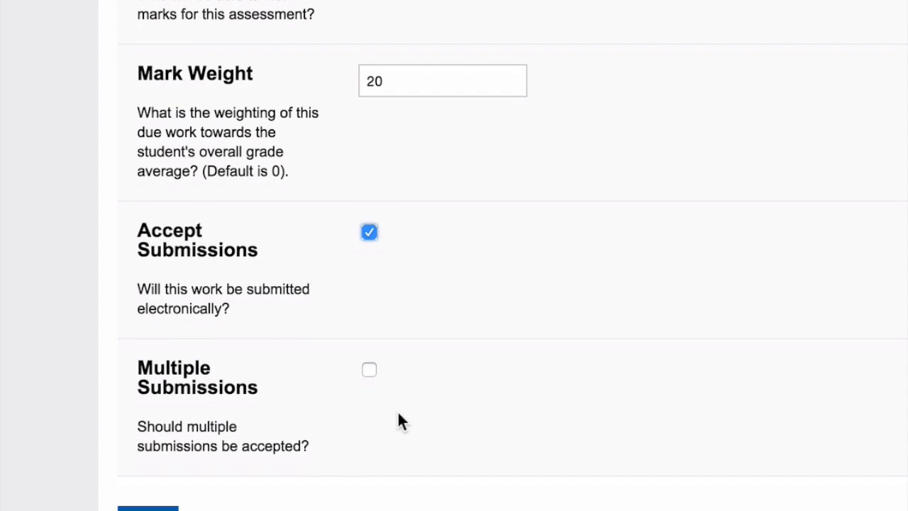
scroll("down", 3)
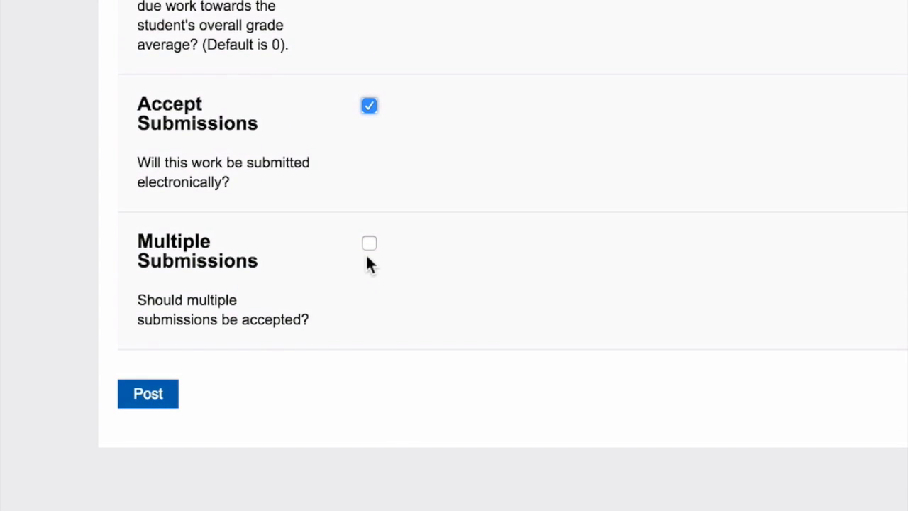
left_click(369, 242)
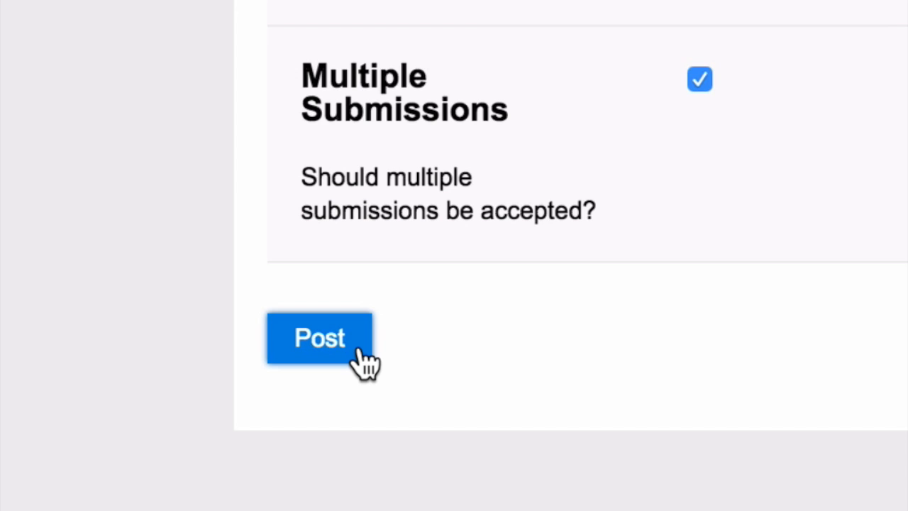
left_click(318, 337)
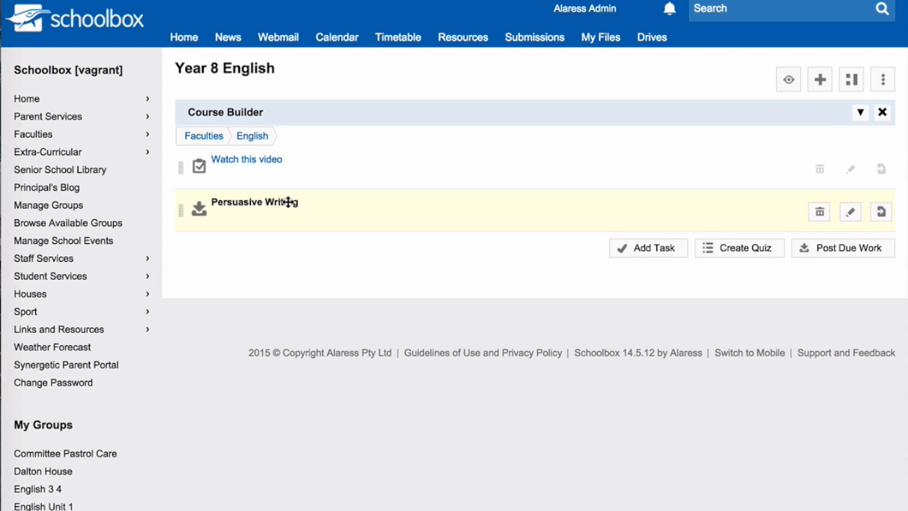